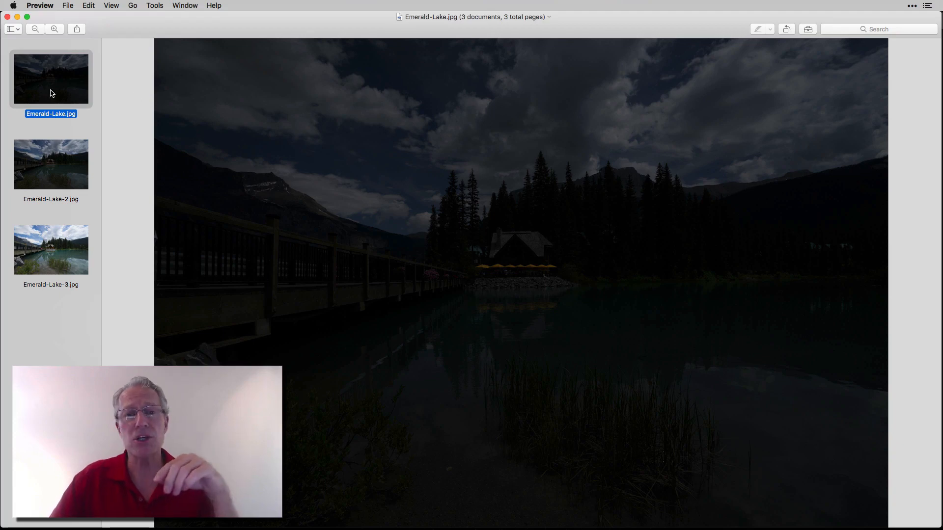
In Preview, switch between the second and brightest Emerald Lake exposures to compare them
click(50, 164)
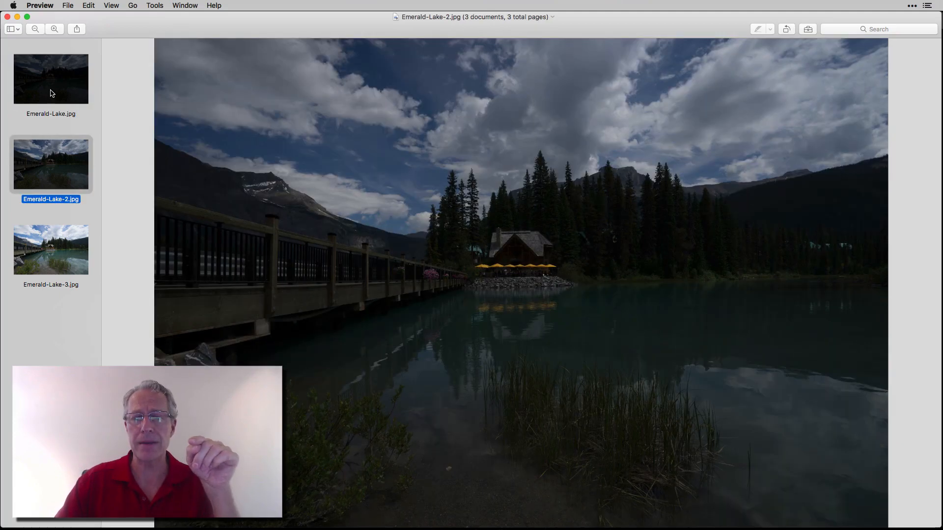
click(51, 249)
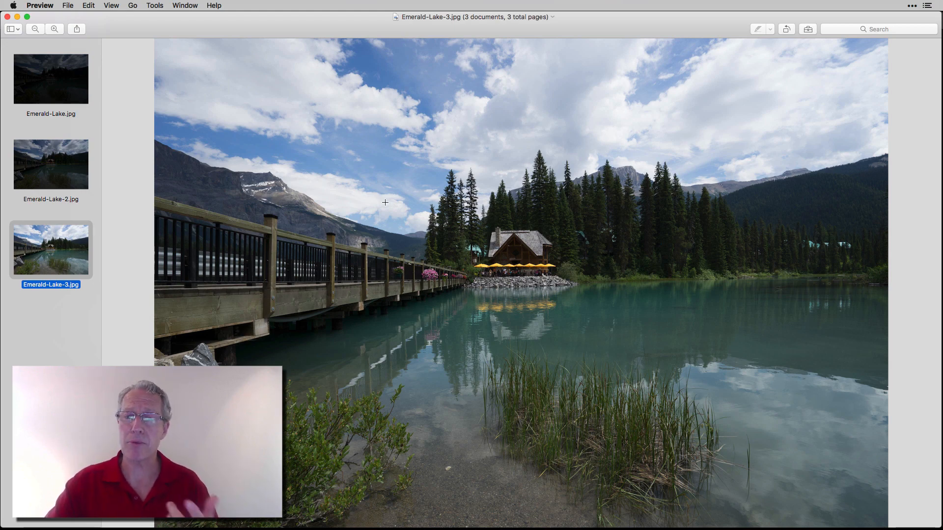
click(51, 164)
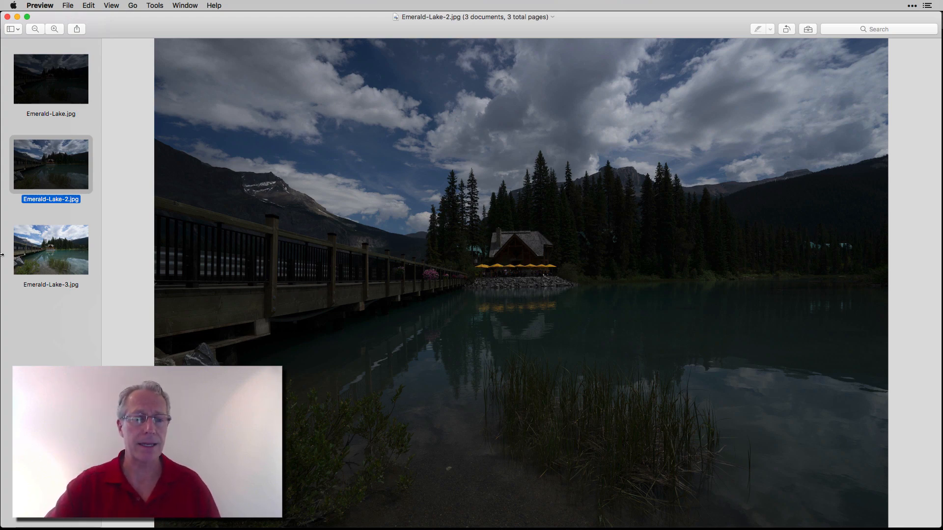
click(50, 249)
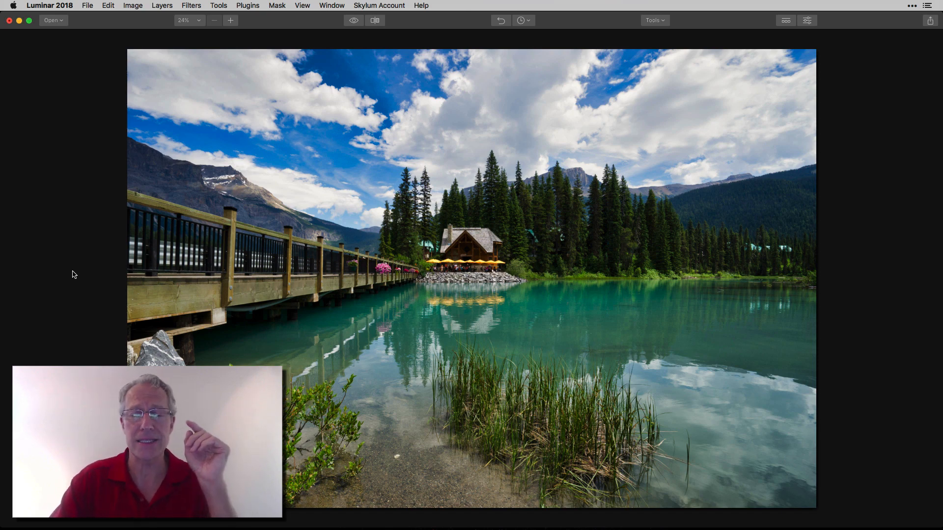
Show the Filters panel beside the lake photo in Luminar
click(807, 20)
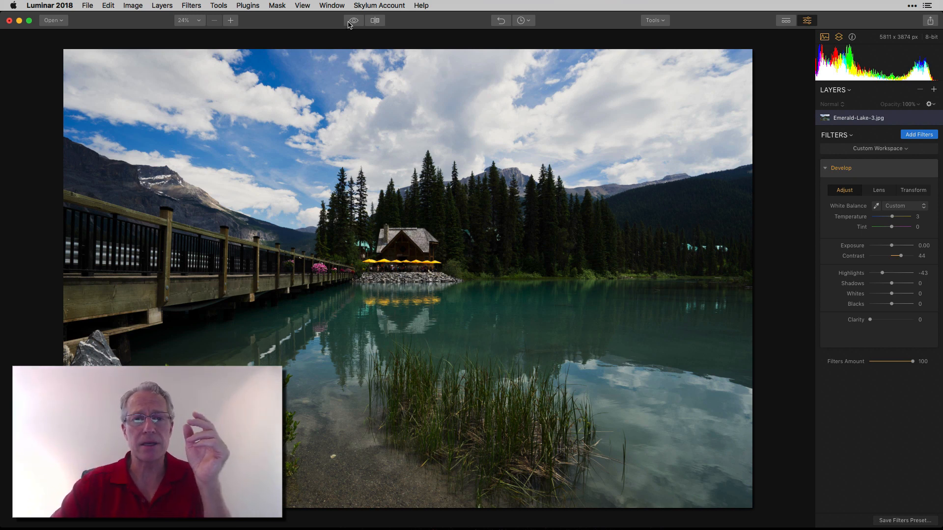
Toggle the before/after view to compare the original and edited lake photo
click(353, 20)
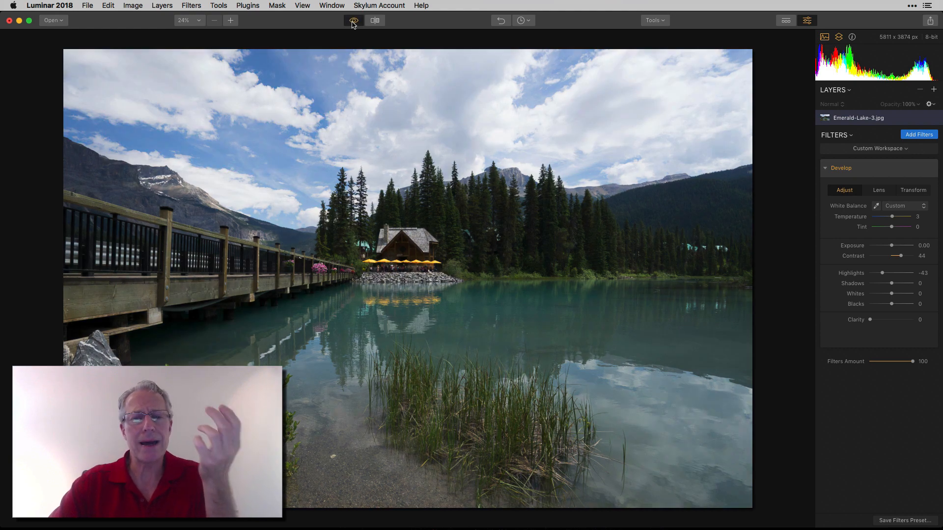
click(354, 20)
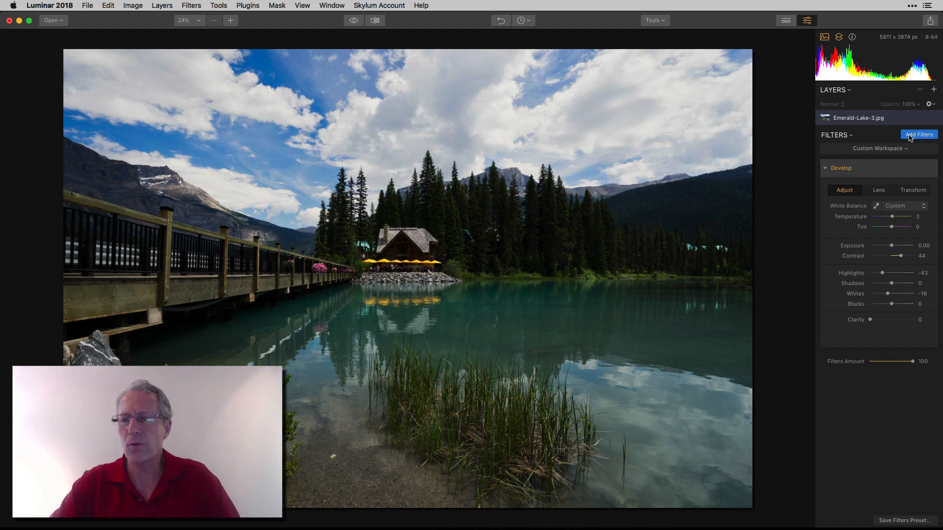
Add the Accent AI Filter from the filters catalog and close the catalog
click(919, 134)
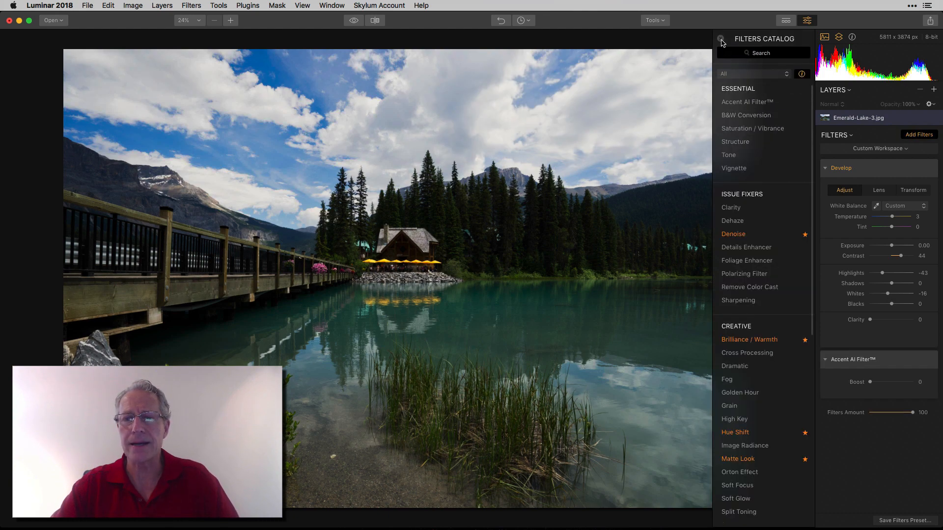
click(721, 38)
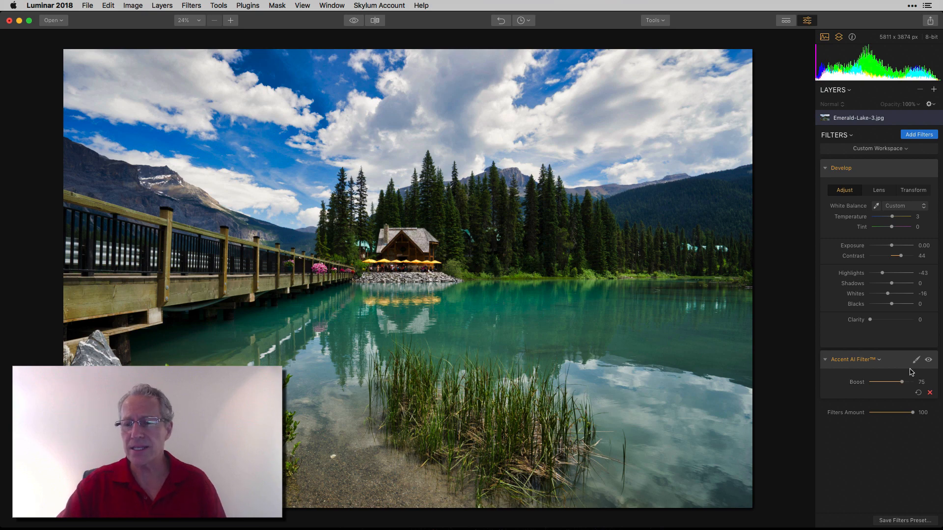
click(930, 359)
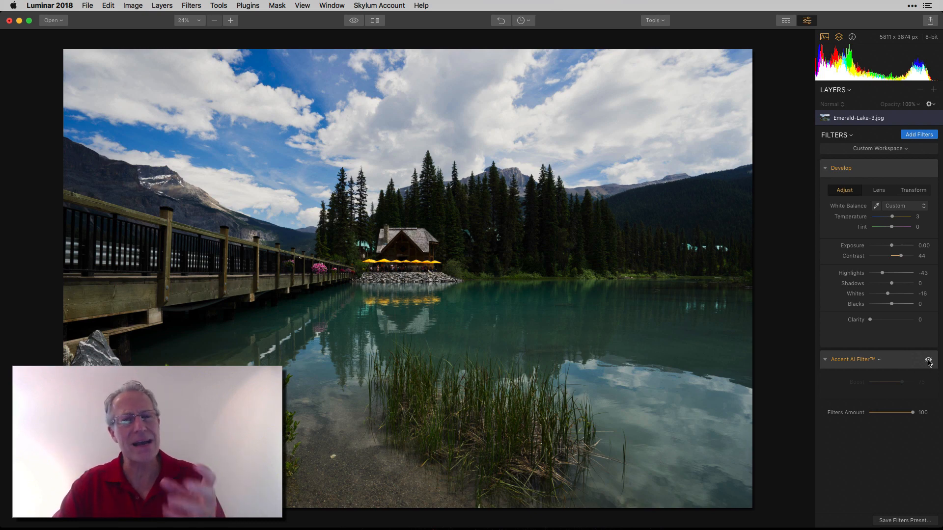
click(929, 359)
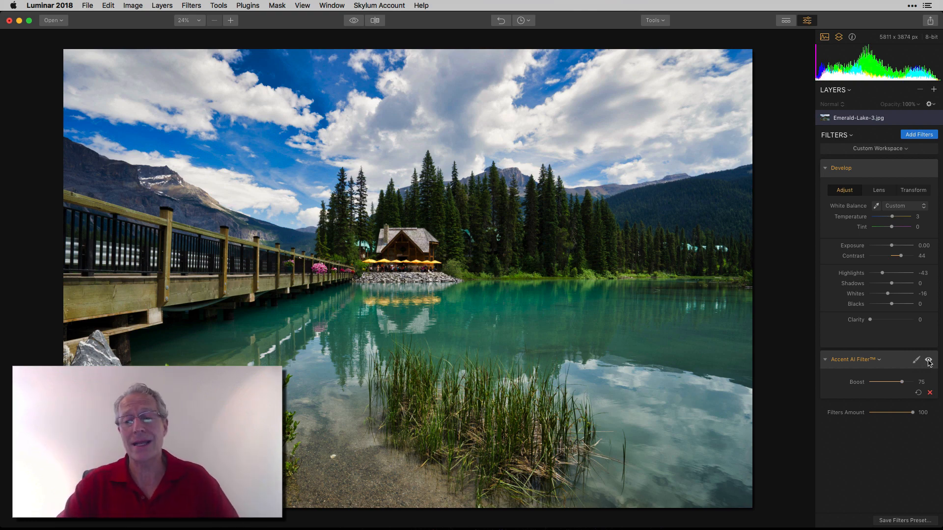
click(929, 360)
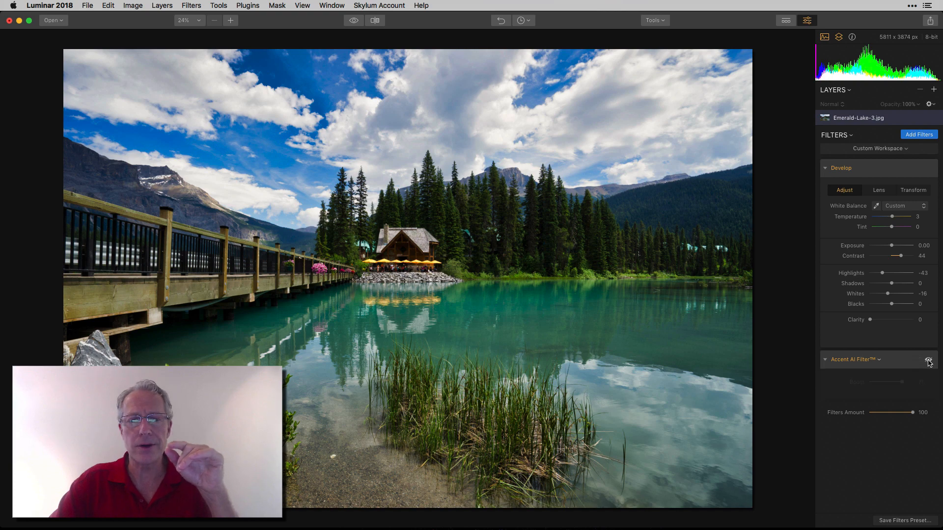
click(929, 361)
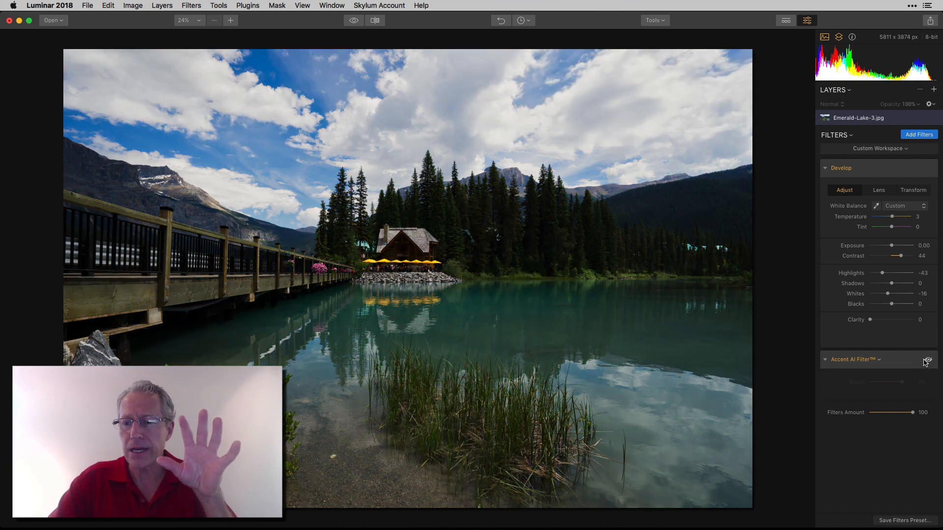
click(929, 359)
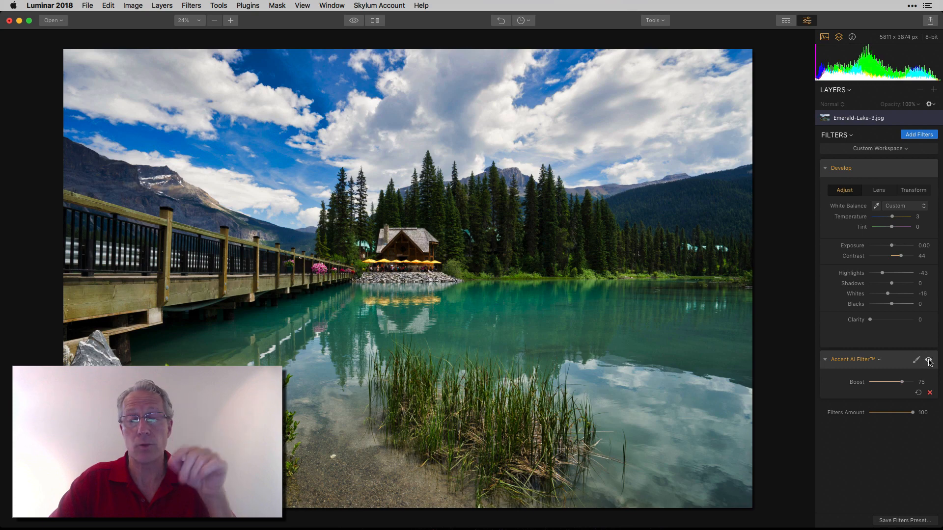
click(929, 360)
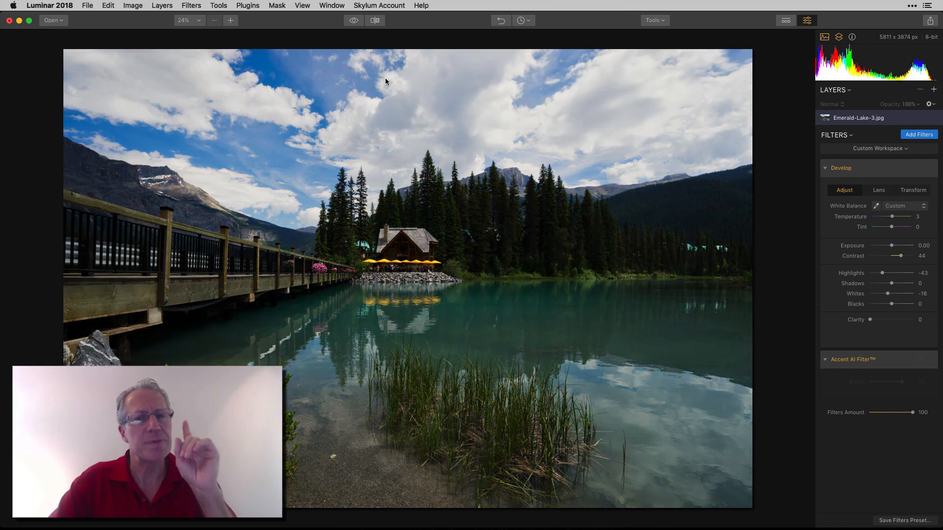
mouse_move(592, 198)
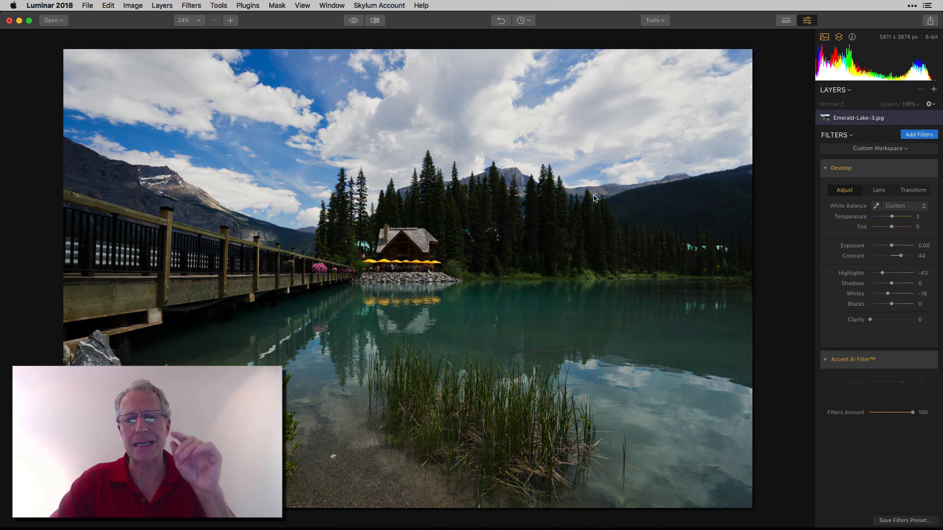
mouse_move(756, 305)
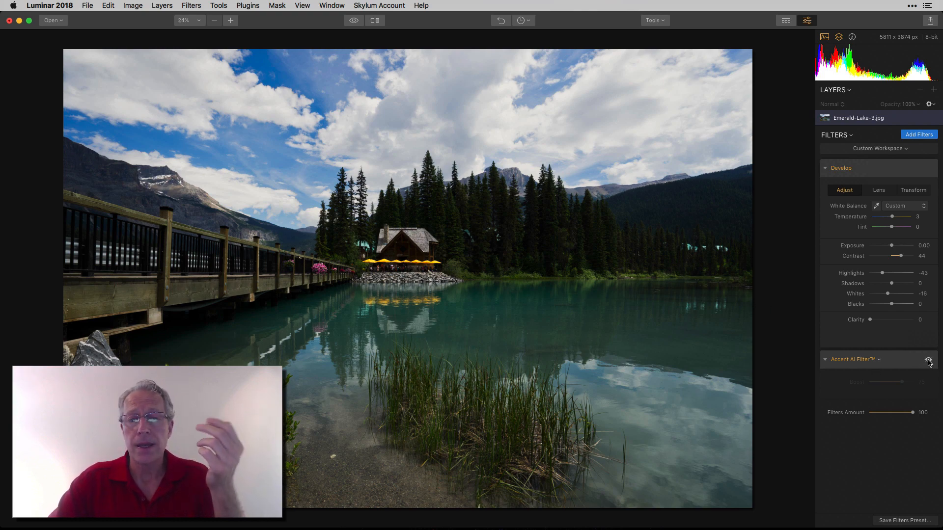
click(928, 359)
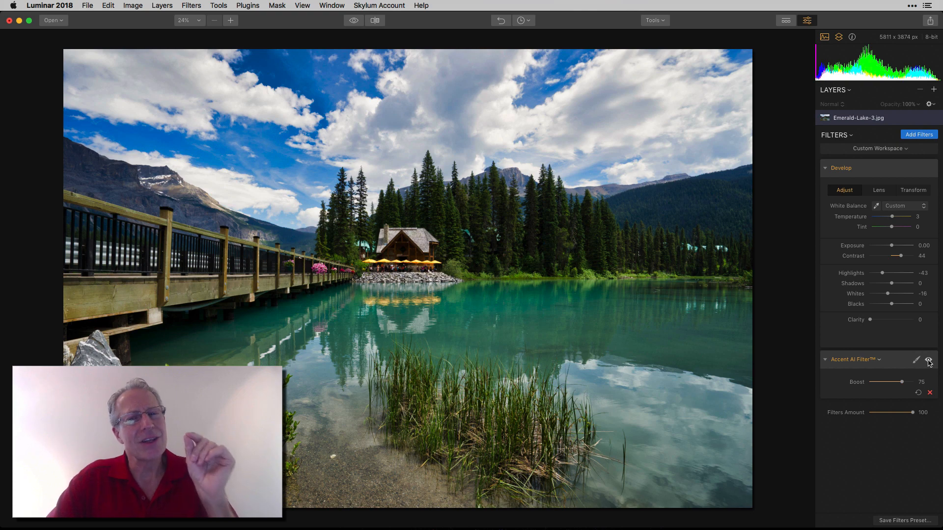
Start a brush mask on the Accent AI filter with erase opacity at 75%
click(916, 359)
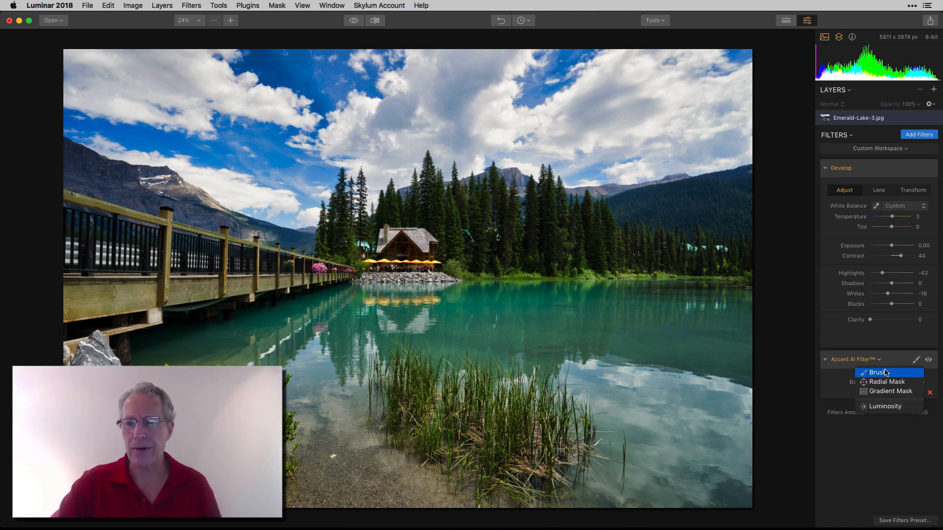
click(876, 371)
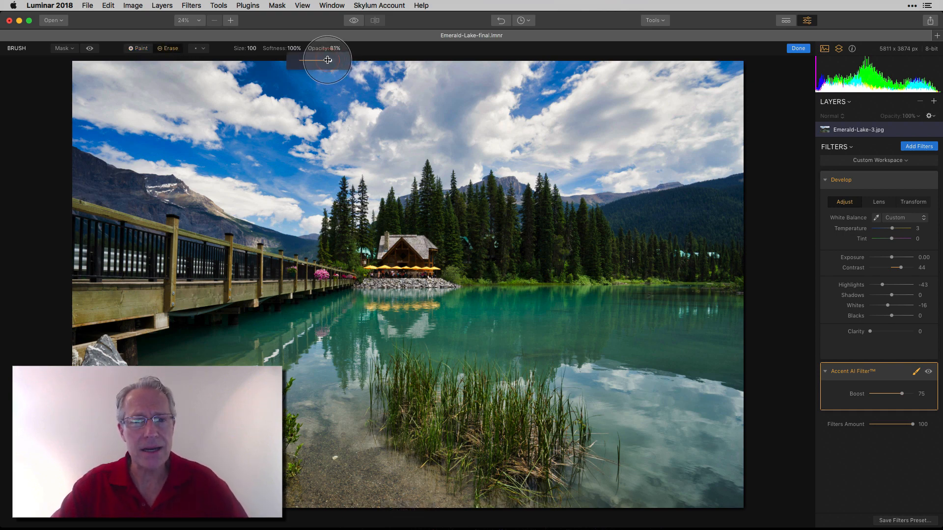
drag(336, 59, 318, 60)
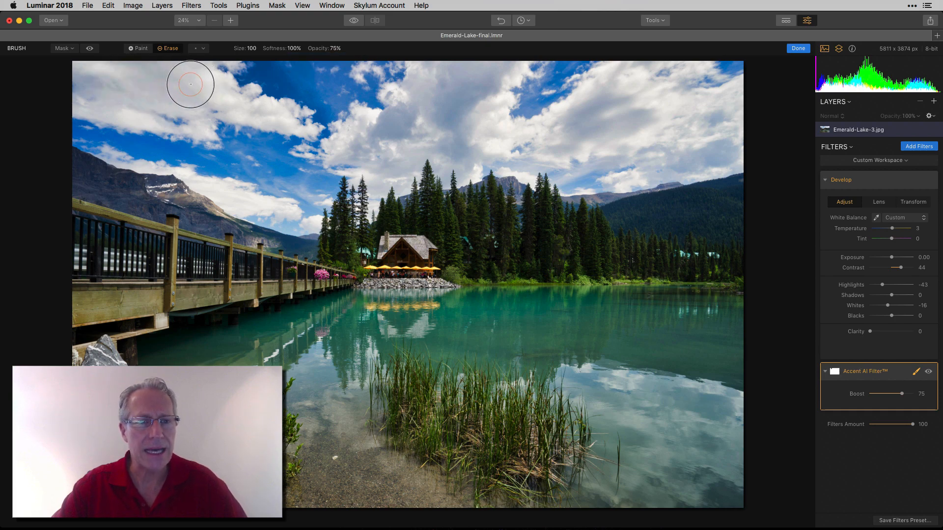
mouse_move(301, 156)
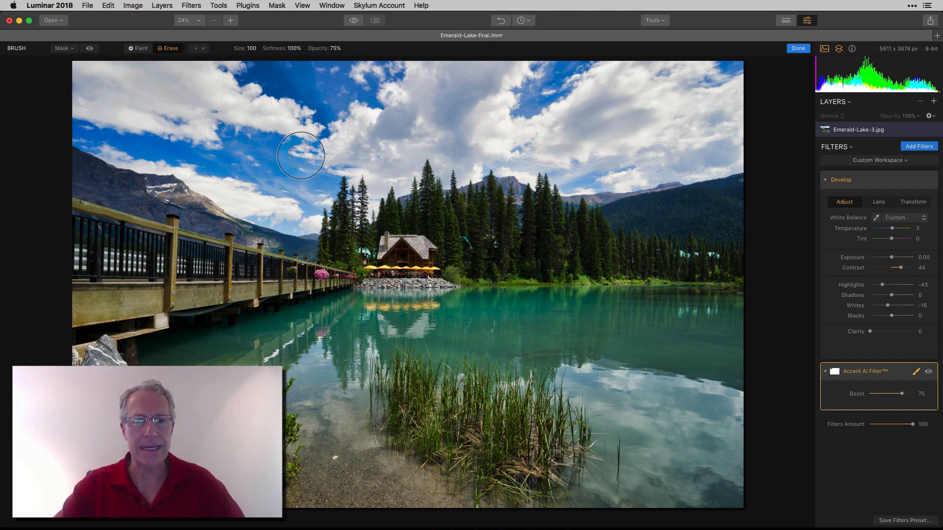
mouse_move(425, 131)
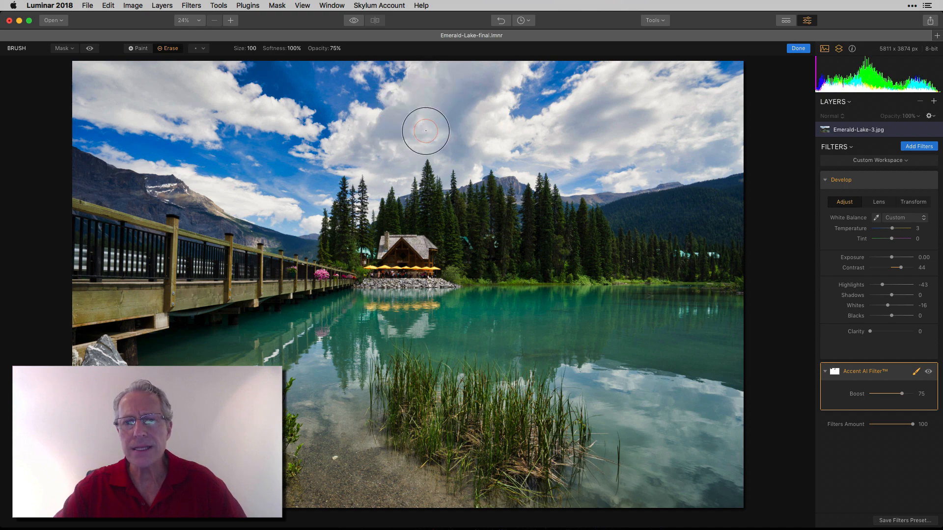
mouse_move(468, 141)
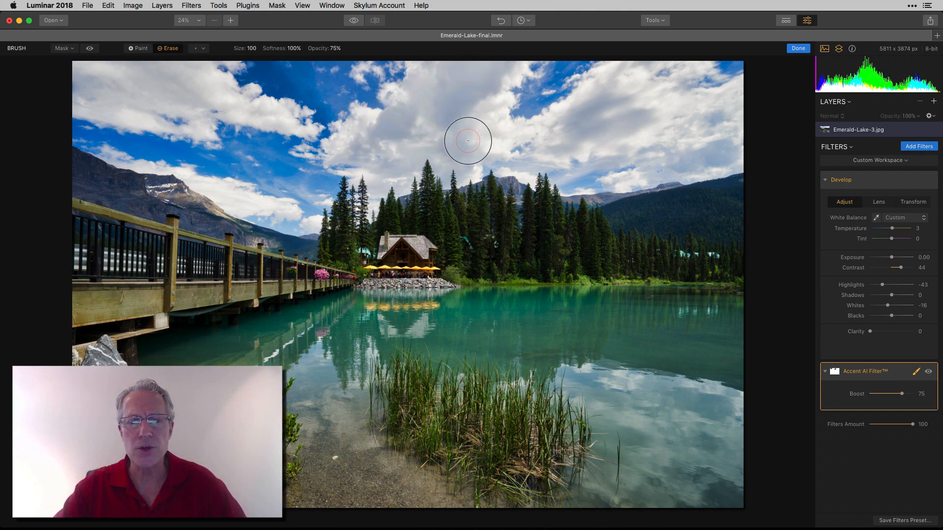
mouse_move(431, 157)
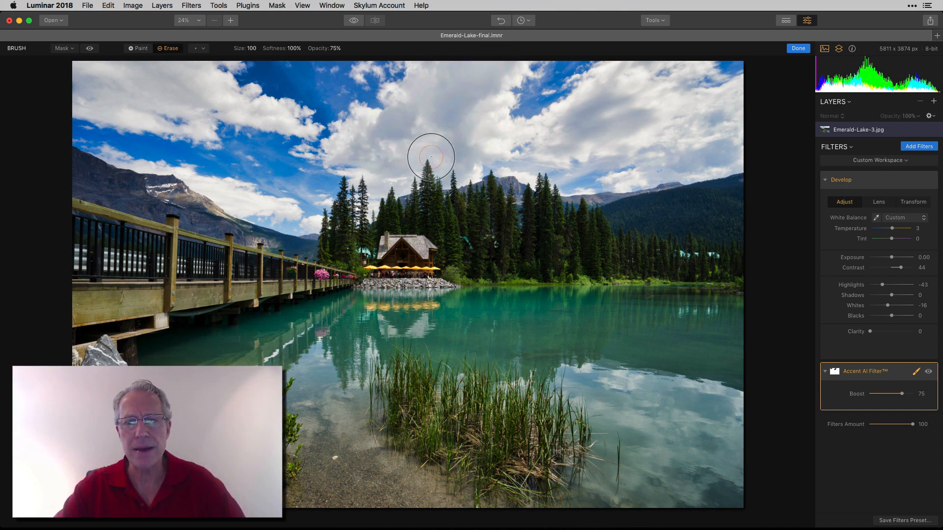
mouse_move(582, 124)
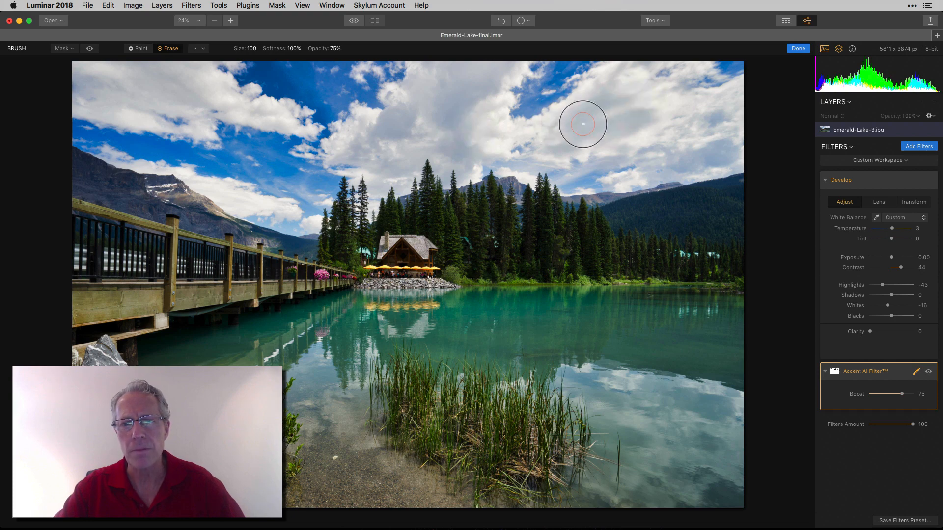
mouse_move(704, 139)
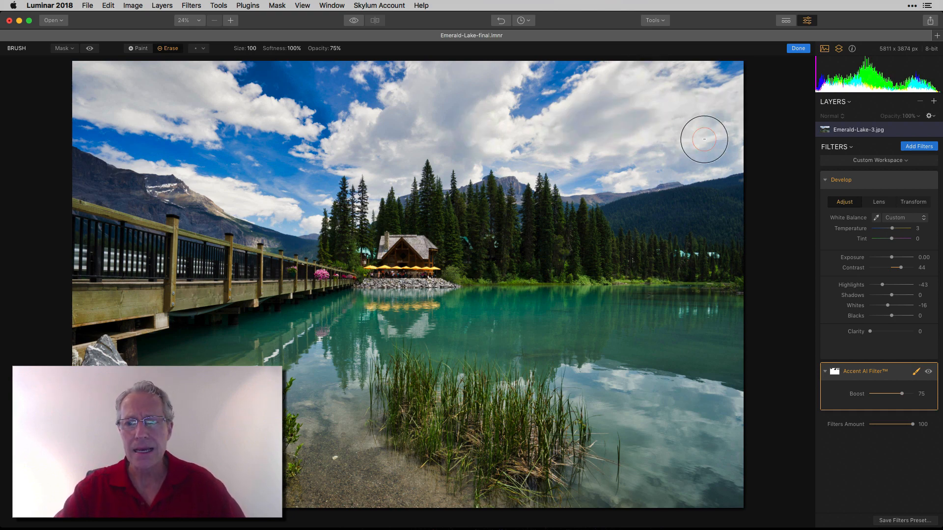
mouse_move(584, 116)
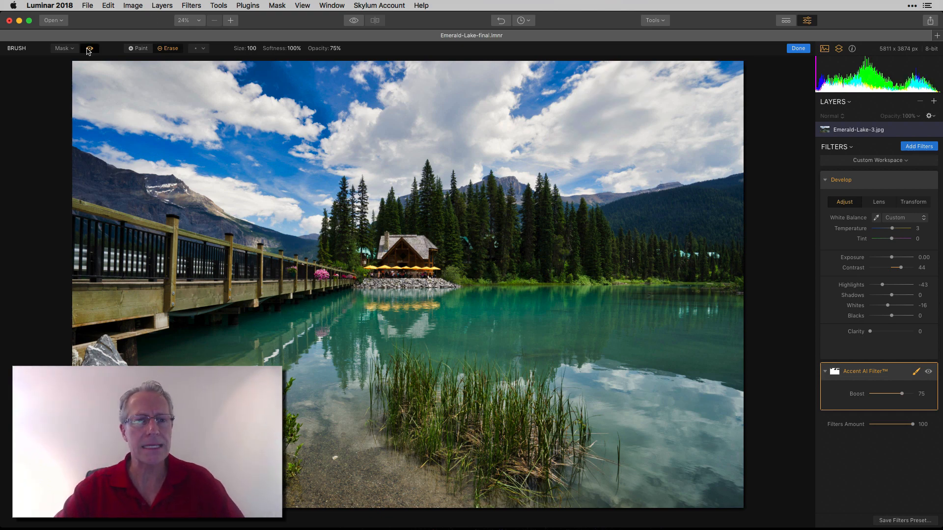
Show the red mask overlay to check the erased clouds, then hide it
click(90, 48)
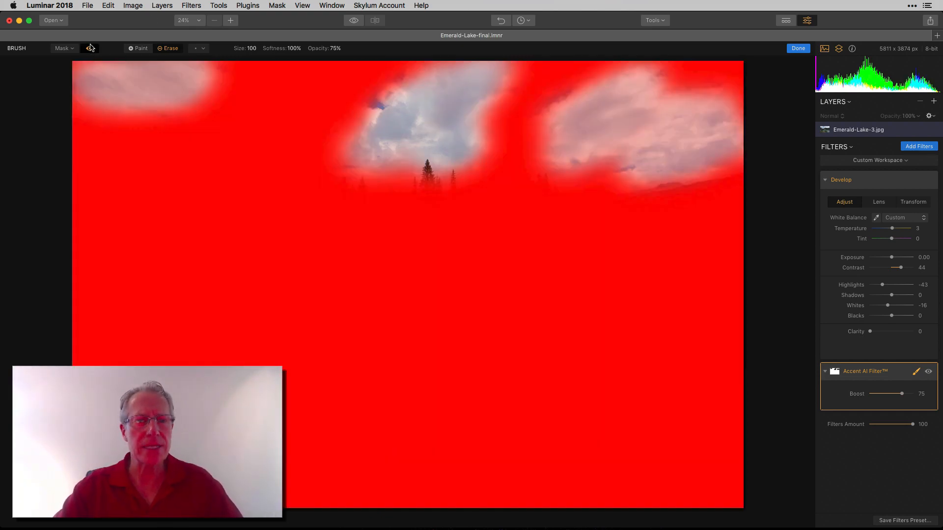
click(798, 48)
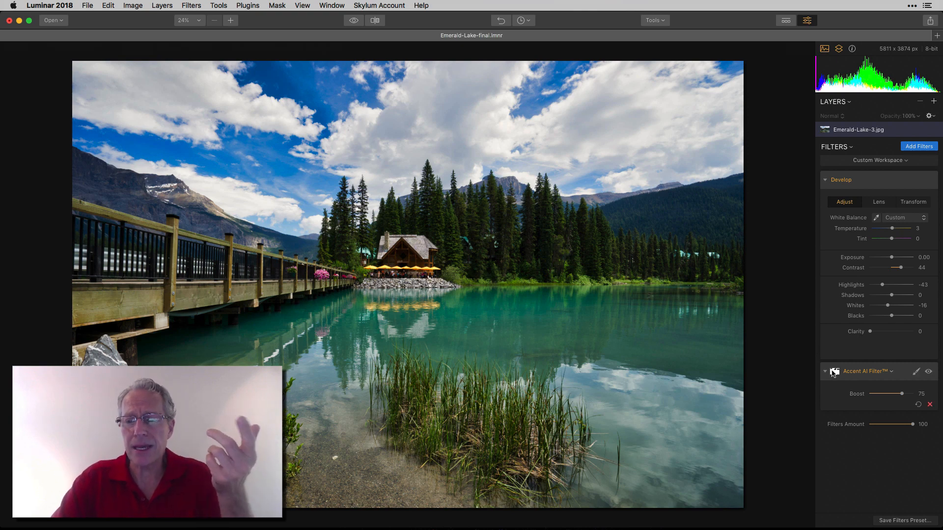
click(916, 371)
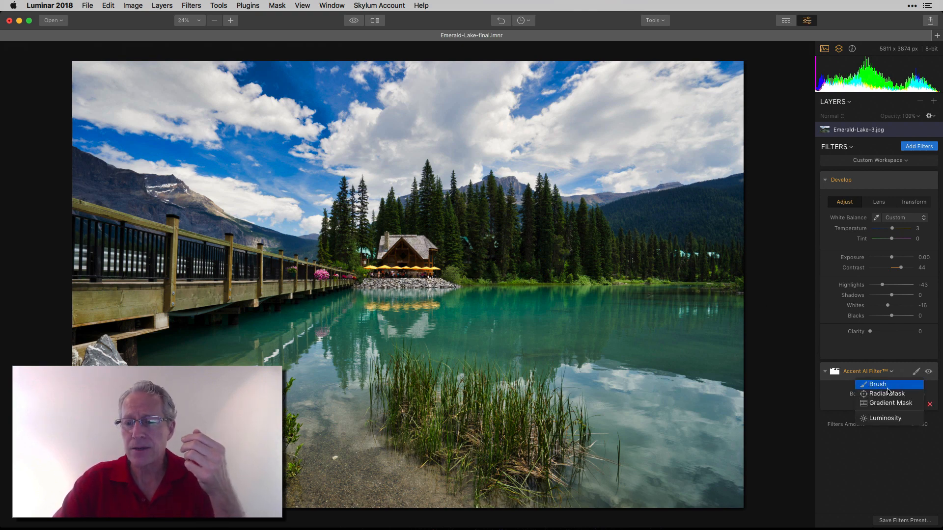
click(878, 384)
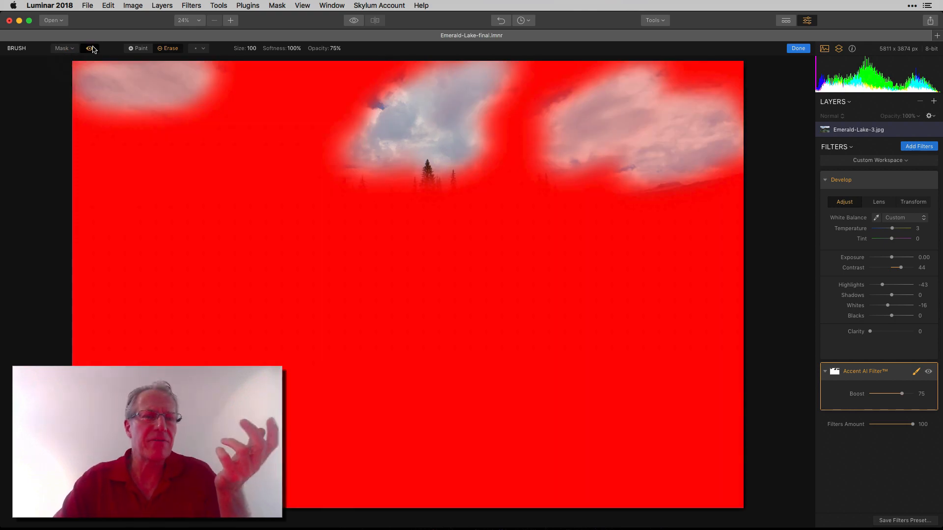
click(798, 48)
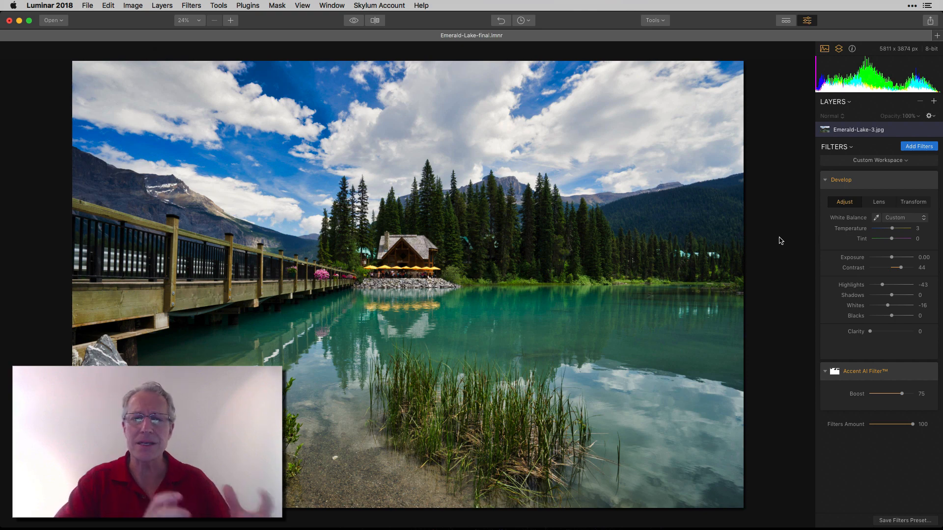
mouse_move(775, 238)
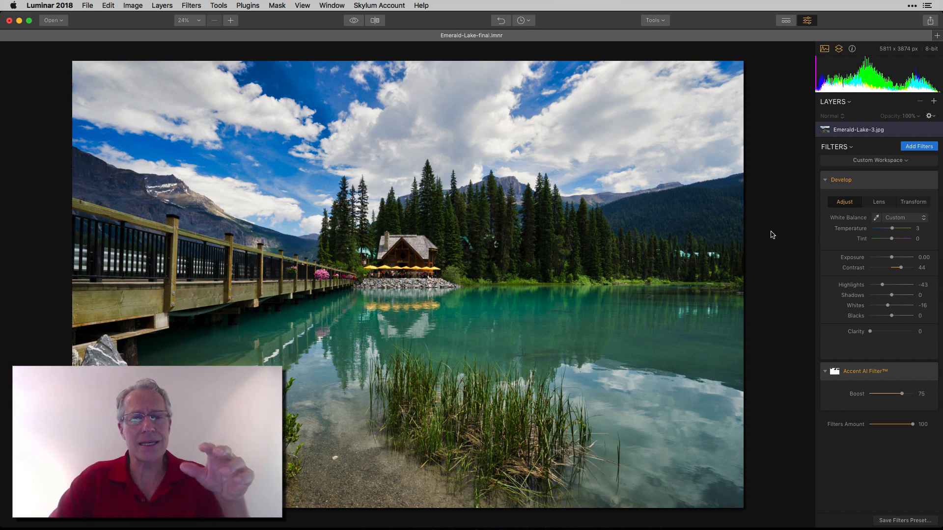
mouse_move(380, 75)
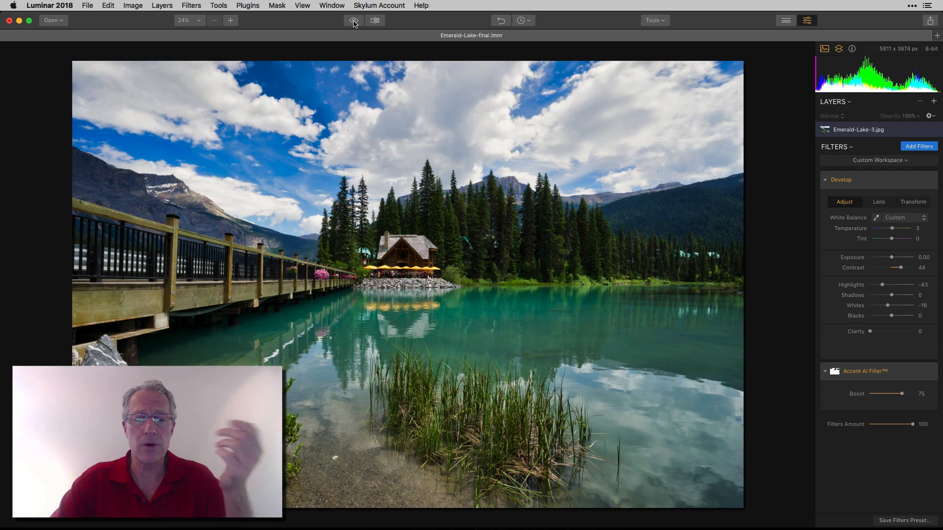
click(374, 20)
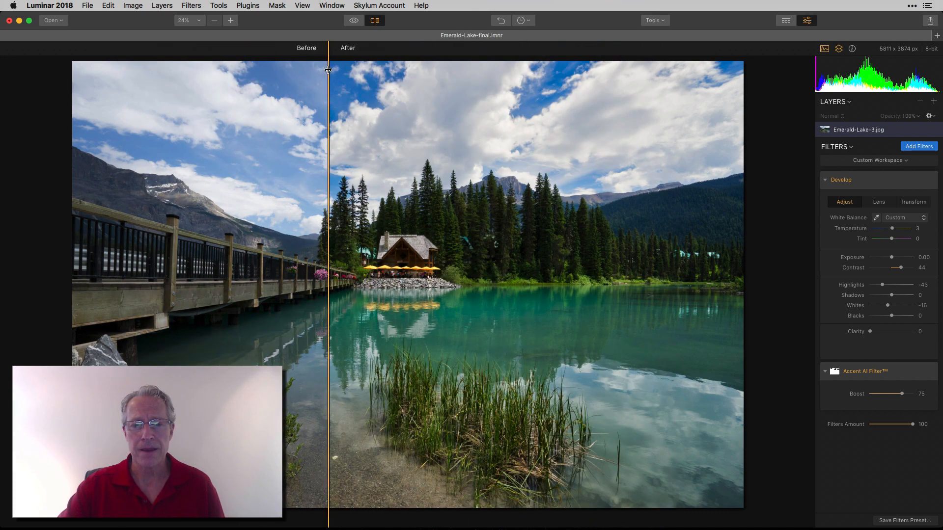
click(375, 20)
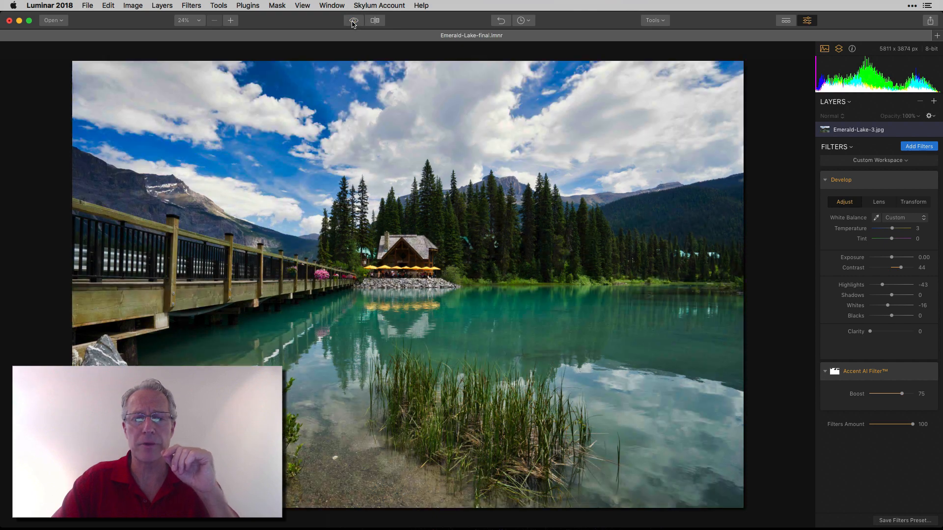
click(375, 19)
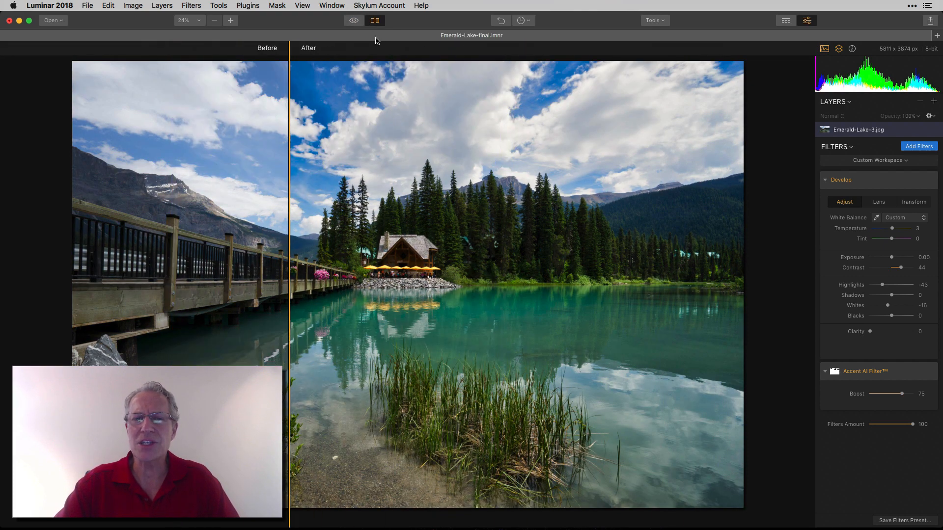
click(374, 20)
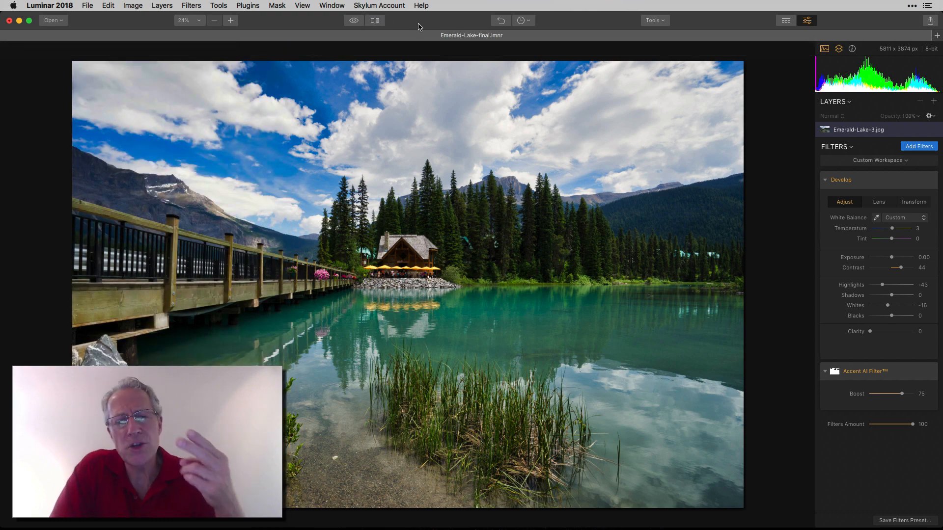